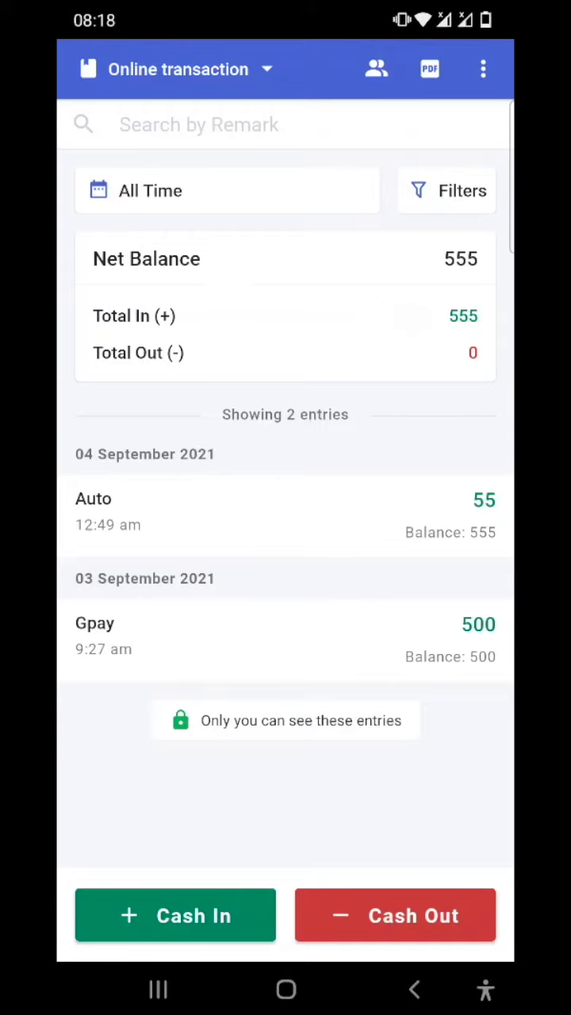
# Step: Enable App Lock under Your Profile and return to the Online transaction book
pyautogui.click(483, 68)
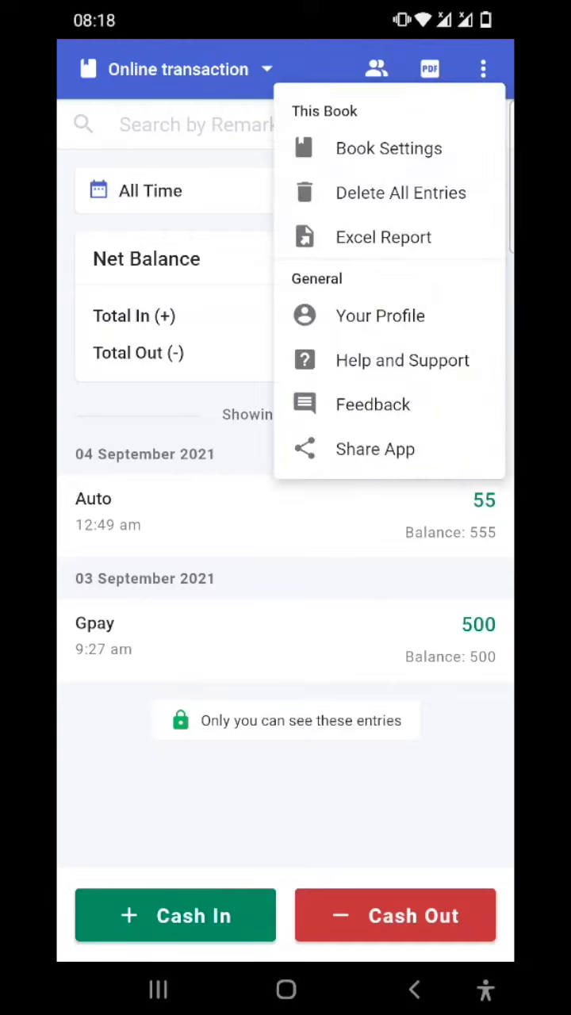
pyautogui.click(380, 315)
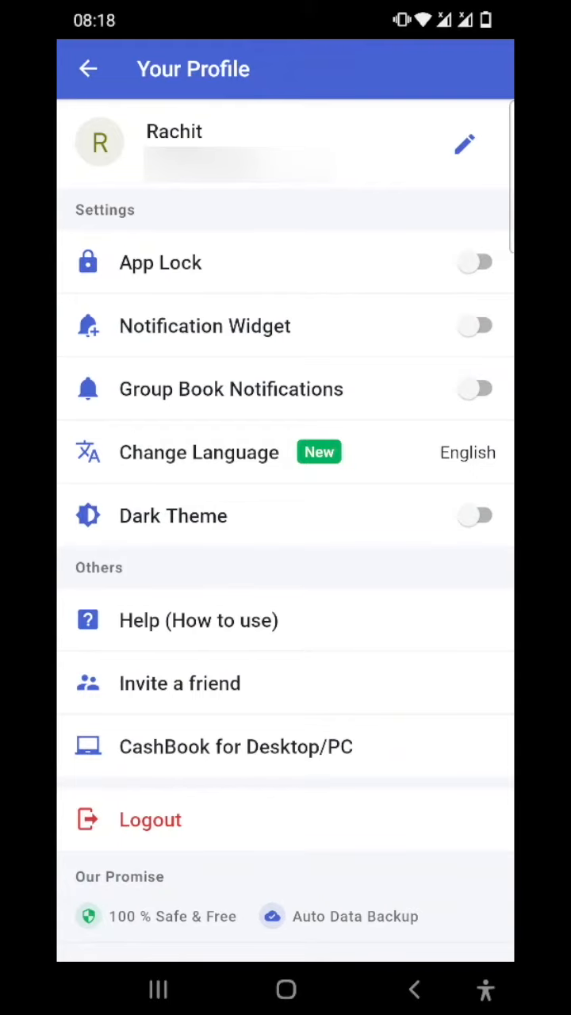
pyautogui.click(476, 262)
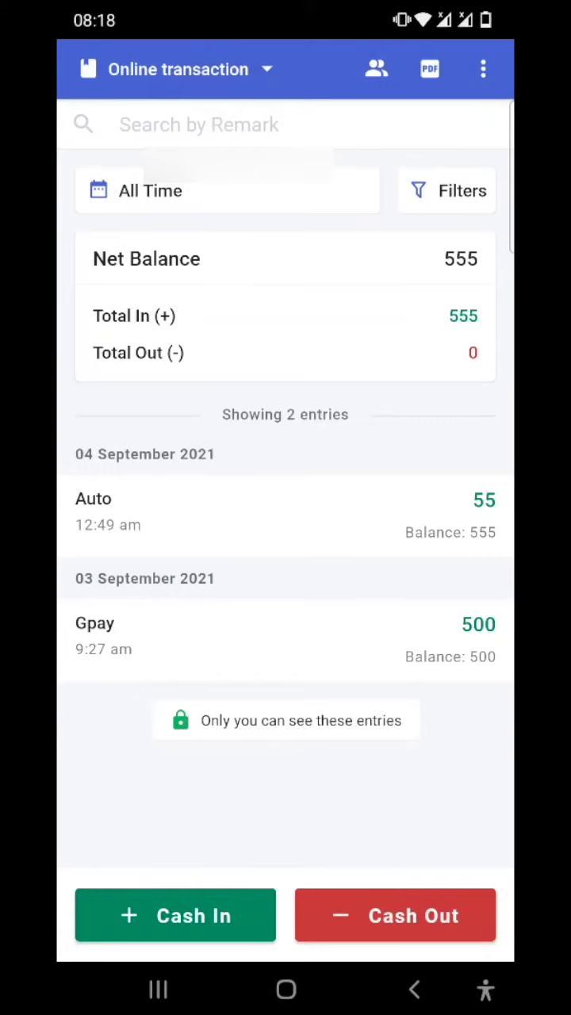
pyautogui.click(482, 68)
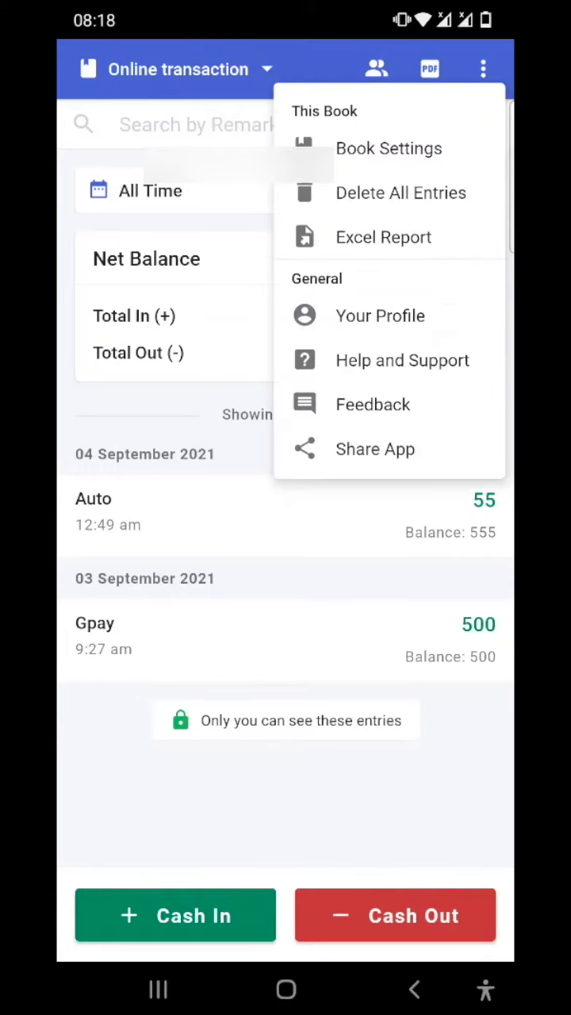
pyautogui.click(380, 316)
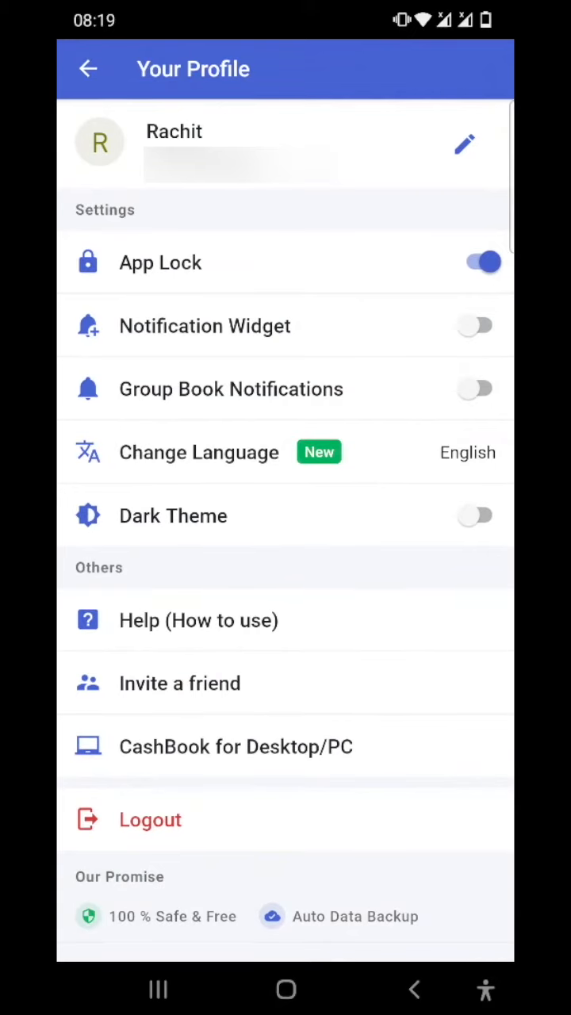
pyautogui.click(476, 326)
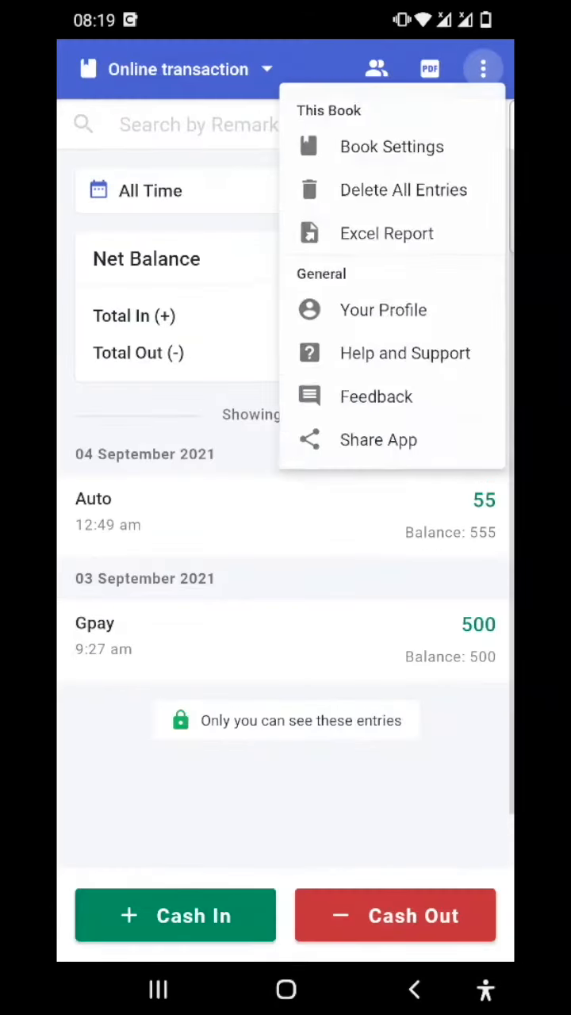
# Step: In Your Profile, enable Notification Widget and Group Book Notifications, then show the English language choices
pyautogui.click(384, 309)
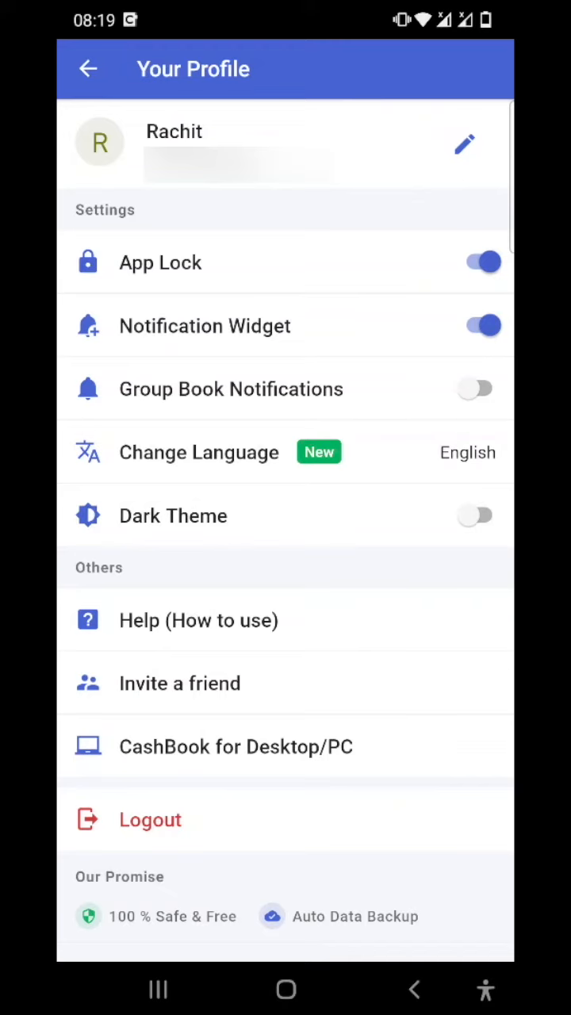
pyautogui.click(476, 388)
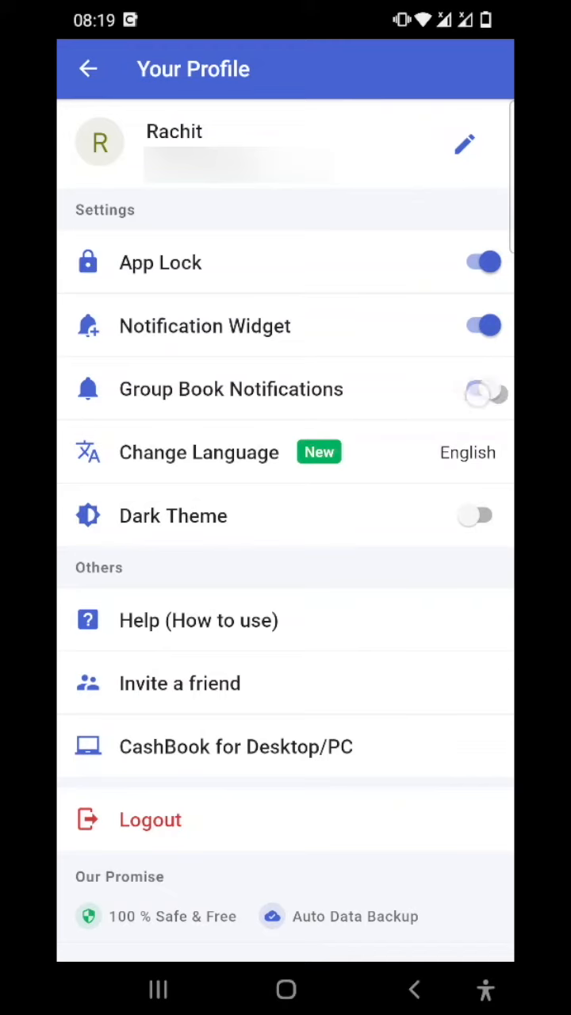
pyautogui.click(483, 389)
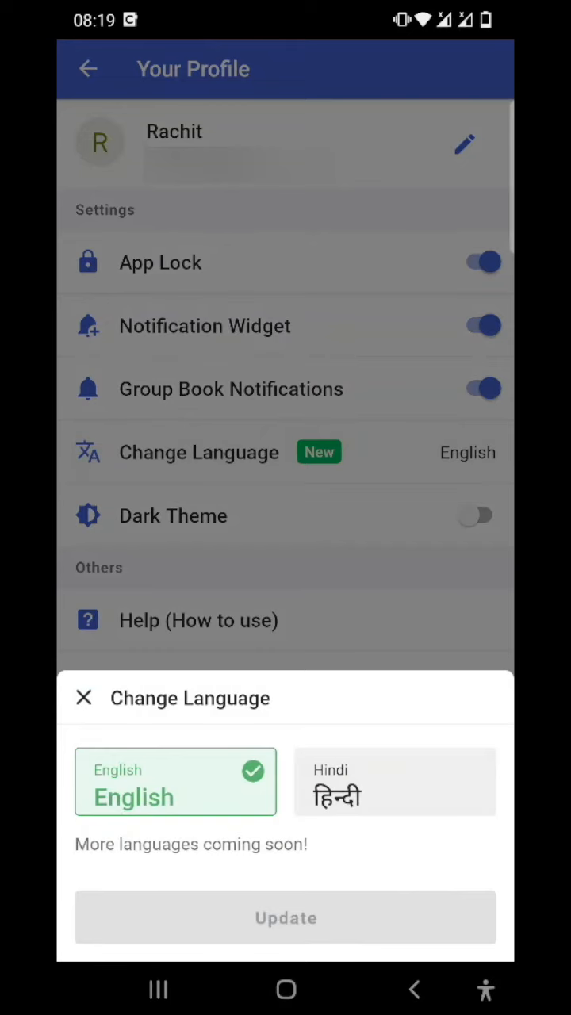
# Step: Close the language sheet, keeping English, and toggle Dark Theme on then back off
pyautogui.click(83, 698)
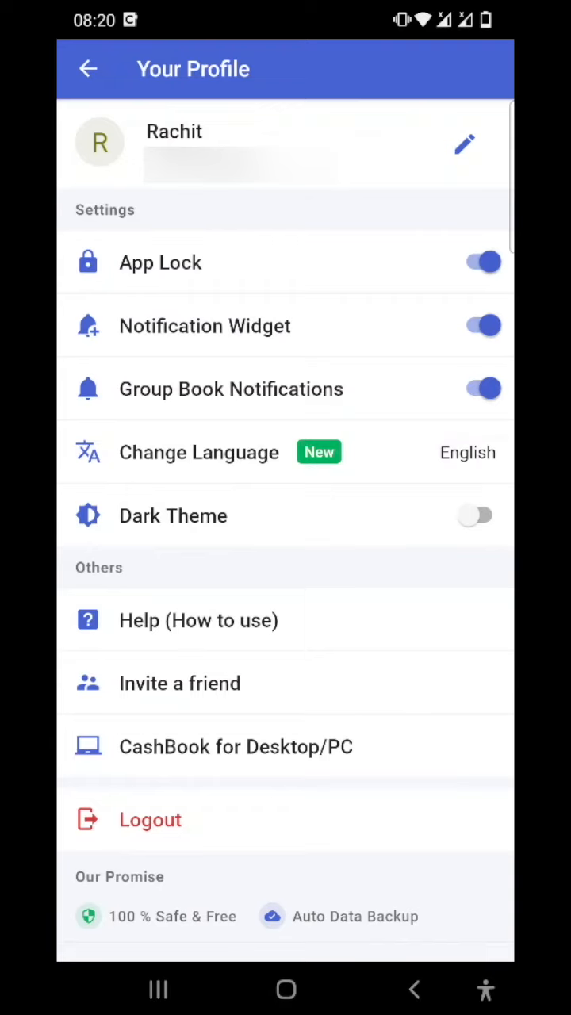
pyautogui.click(483, 516)
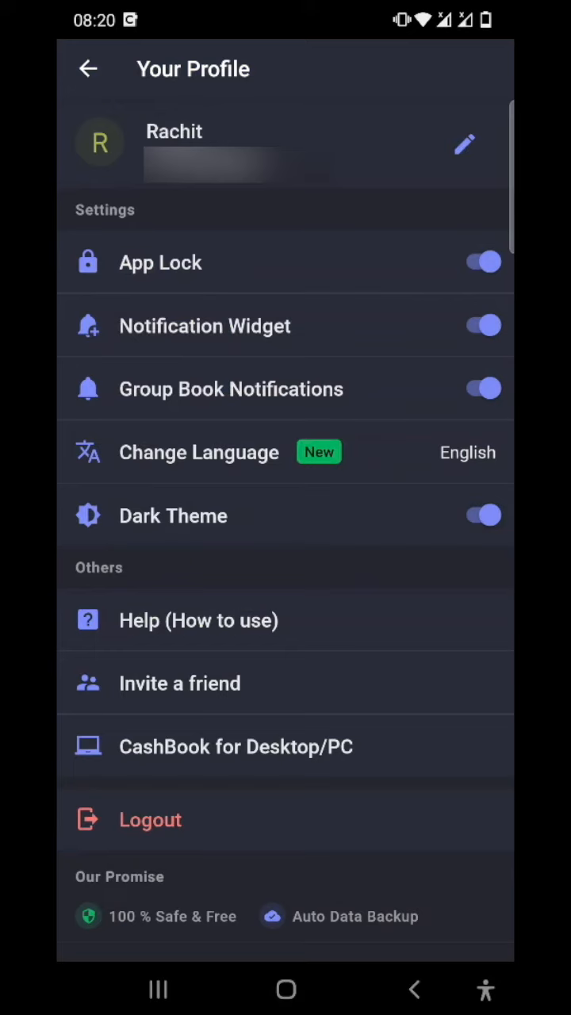
pyautogui.click(483, 515)
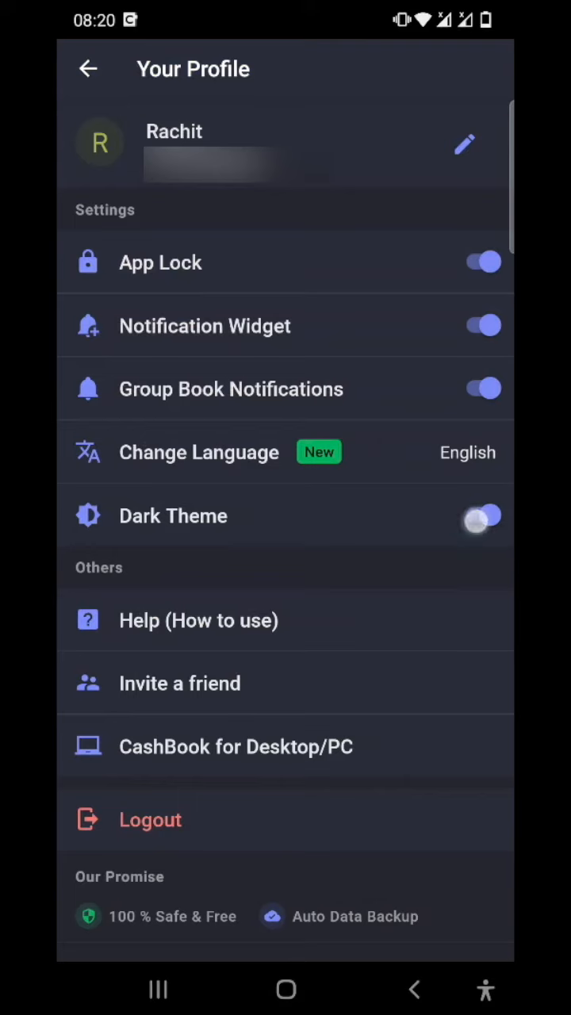
pyautogui.click(482, 515)
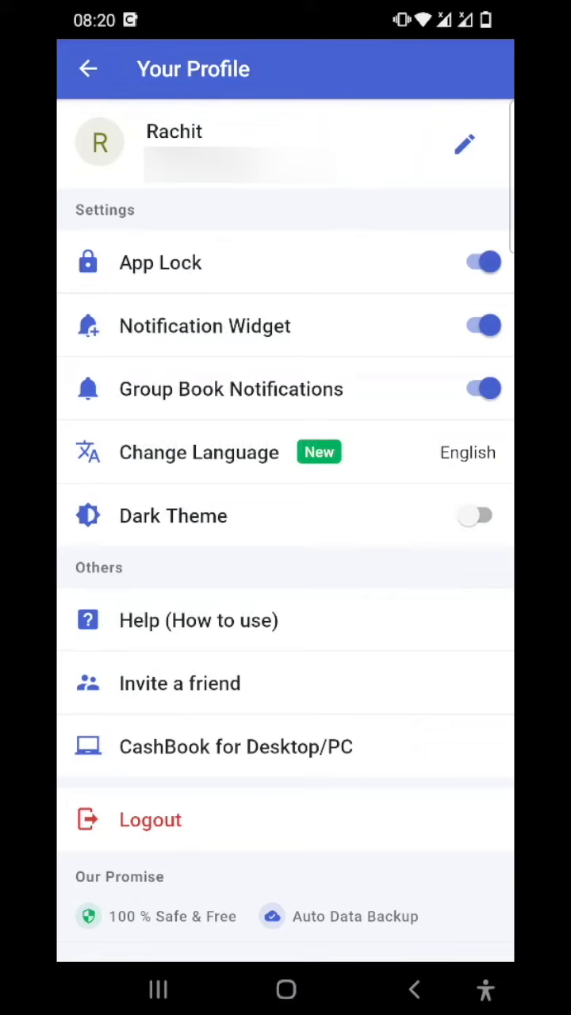
pyautogui.click(198, 621)
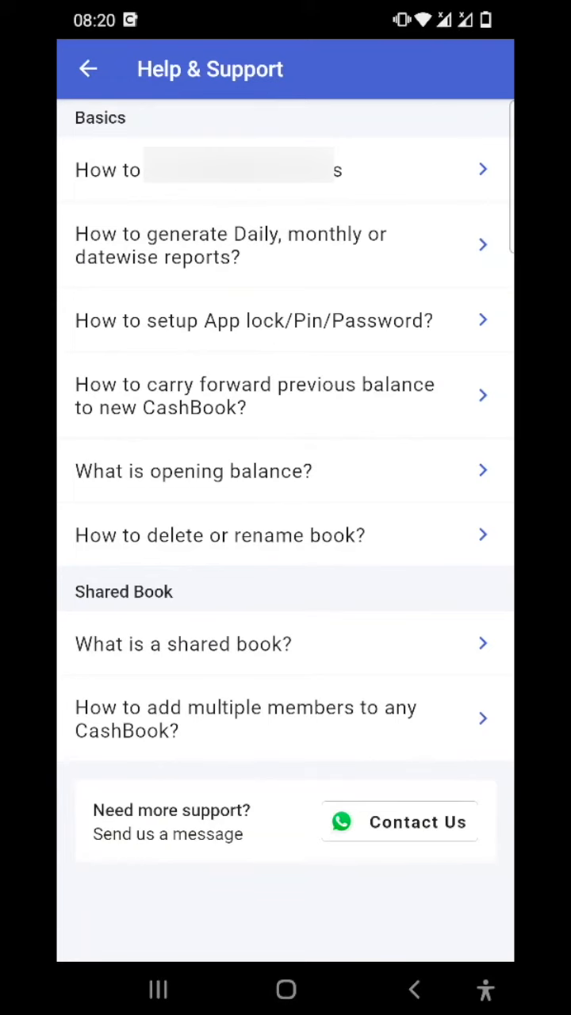
pyautogui.click(400, 822)
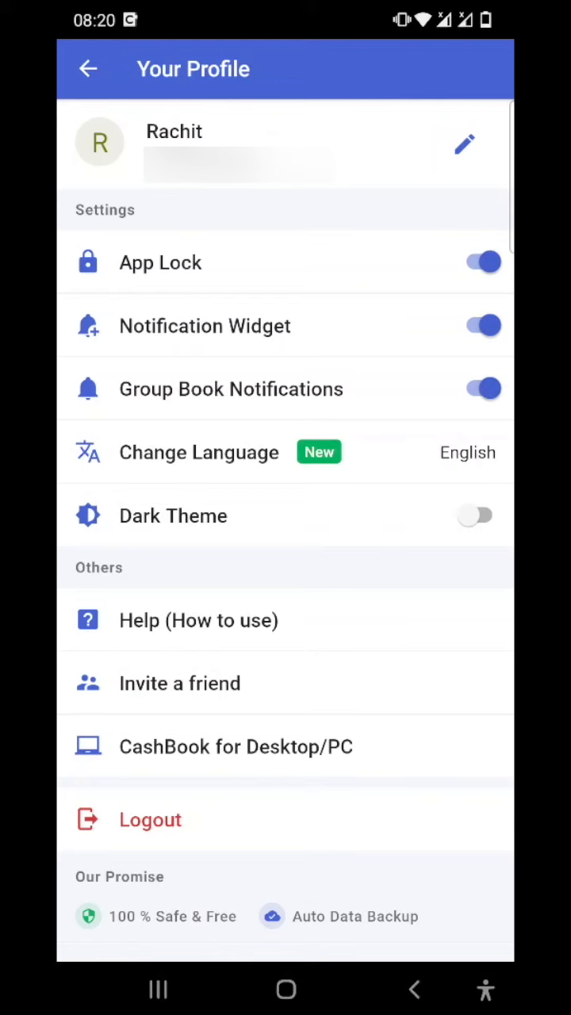
pyautogui.click(295, 683)
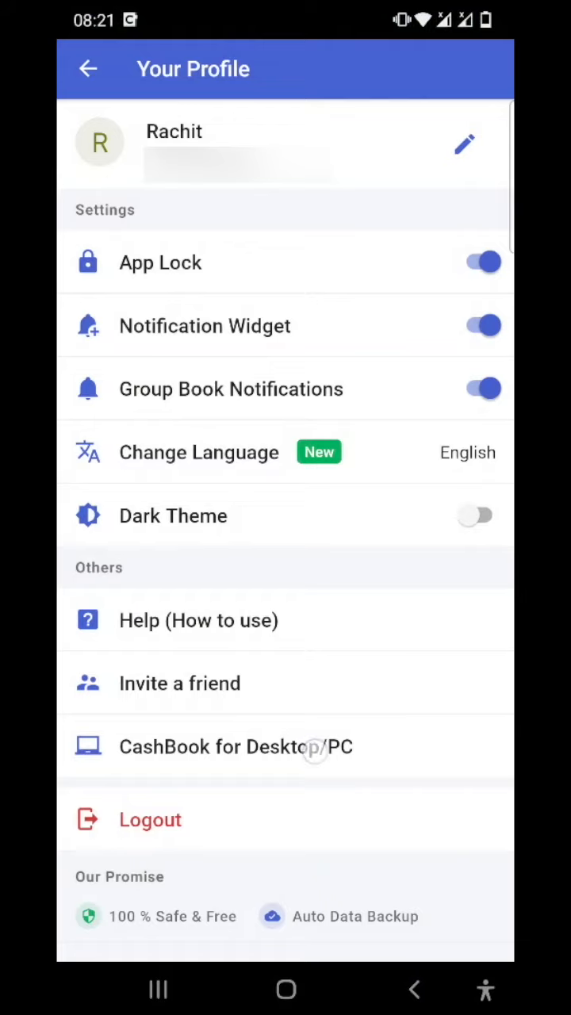
pyautogui.click(234, 746)
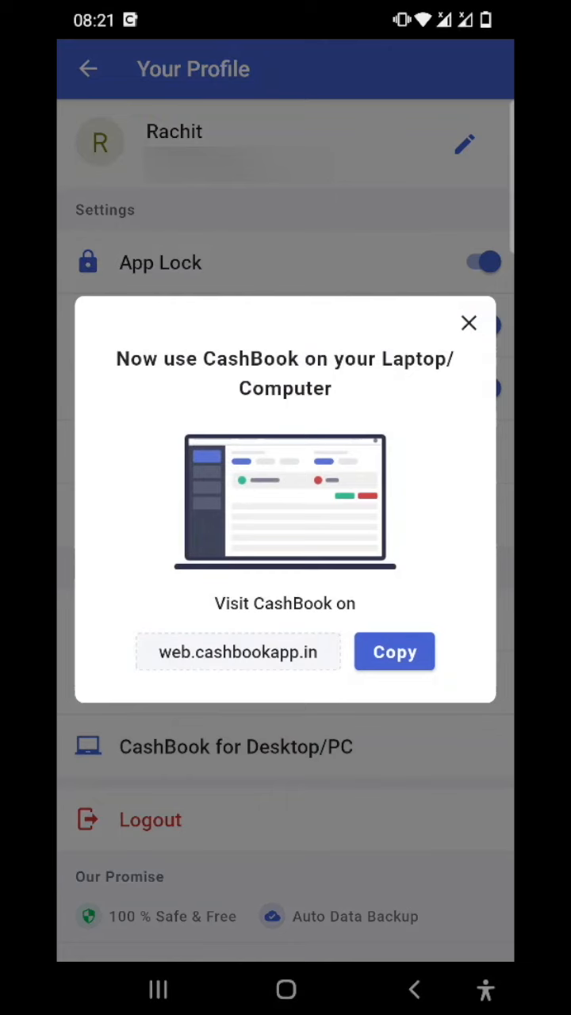
pyautogui.click(467, 323)
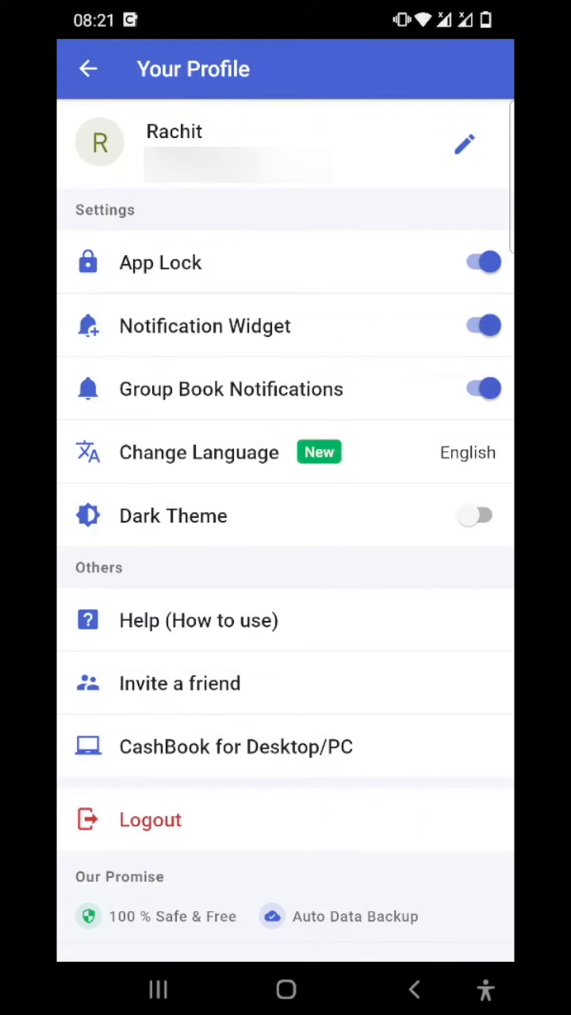